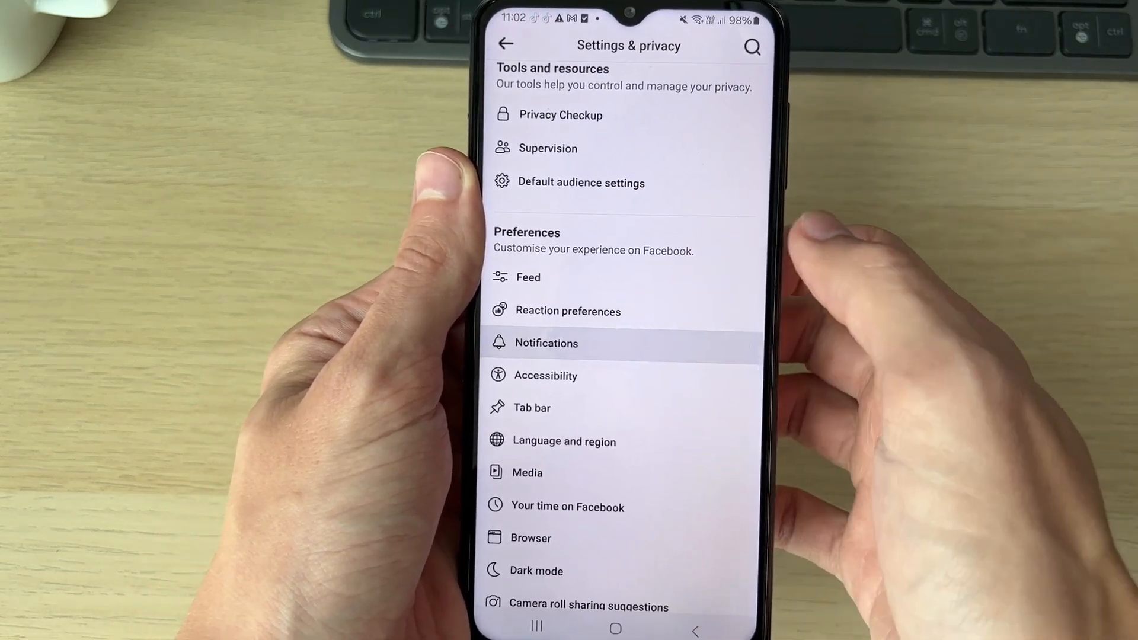
Step: Open Facebook's Notification settings and go into the Comments notification options
left_click(545, 343)
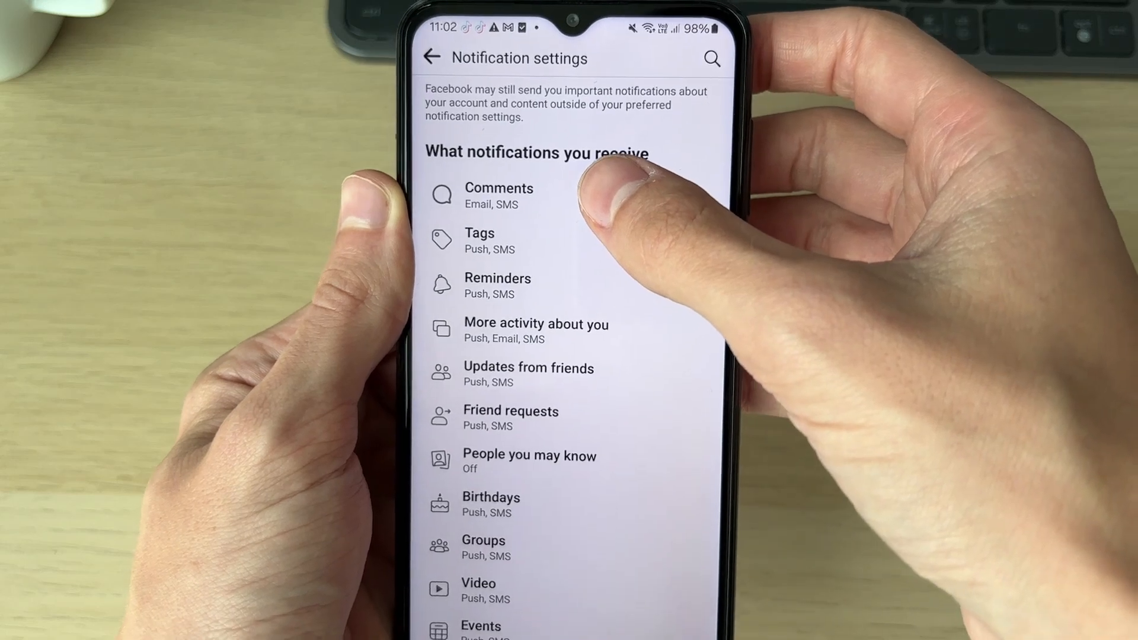
left_click(499, 194)
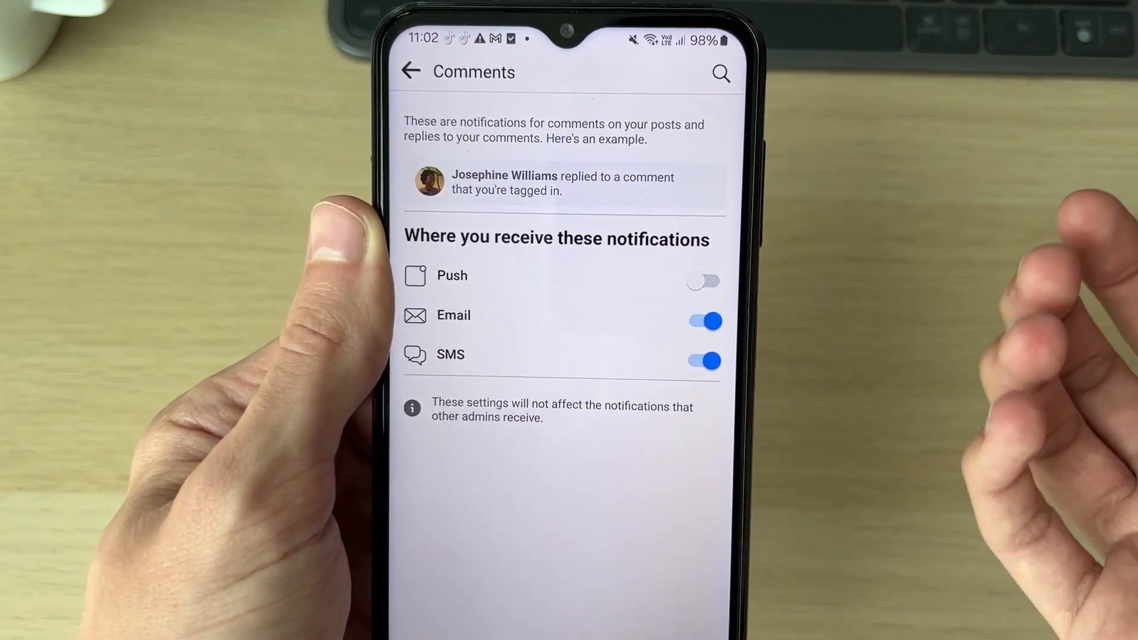
Step: Review the Comments Push/Email/SMS toggles and return to the full notification list
left_click(701, 282)
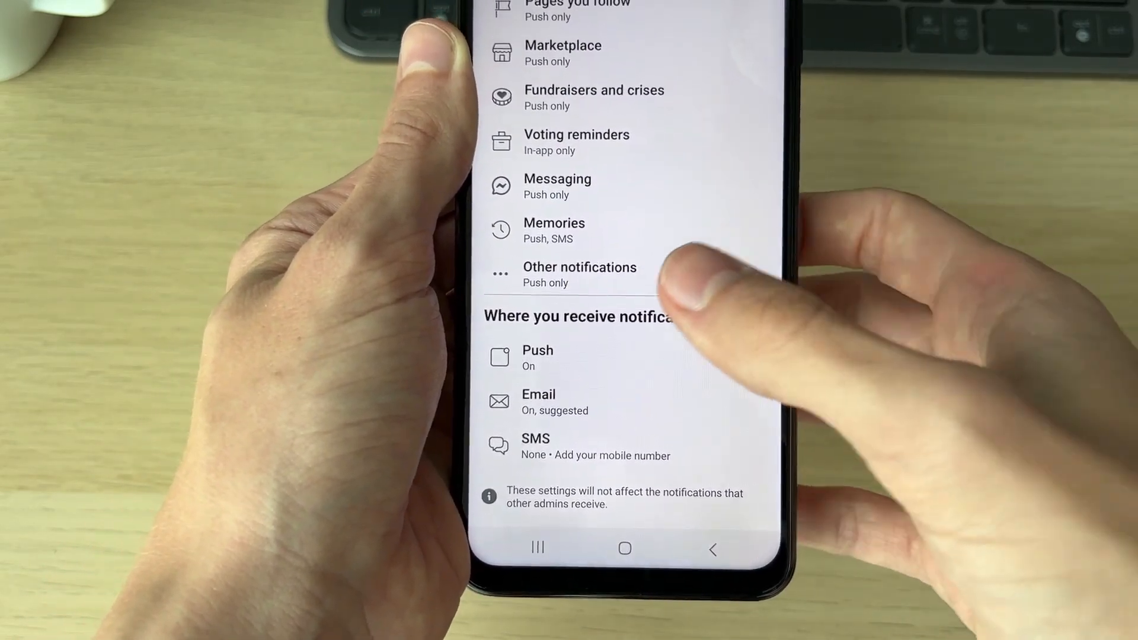
Step: Open Push under 'Where you receive notifications' and continue to the phone's system notification settings
left_click(537, 356)
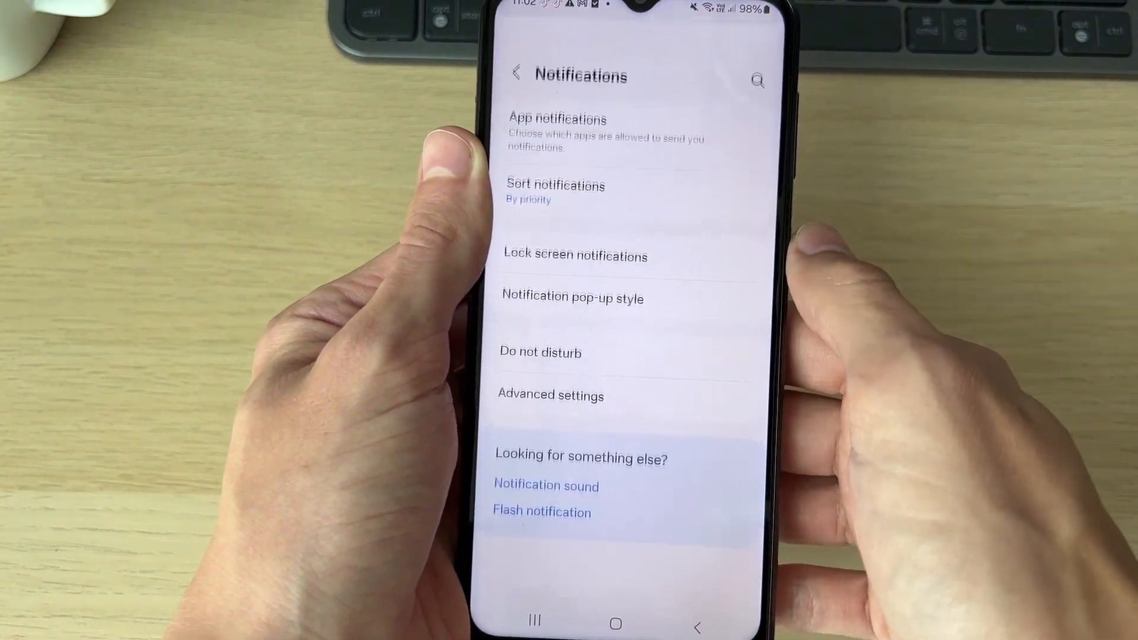
Step: Open App notifications and select Facebook, showing notifications allowed with lock screen, badge and pop-up
left_click(557, 118)
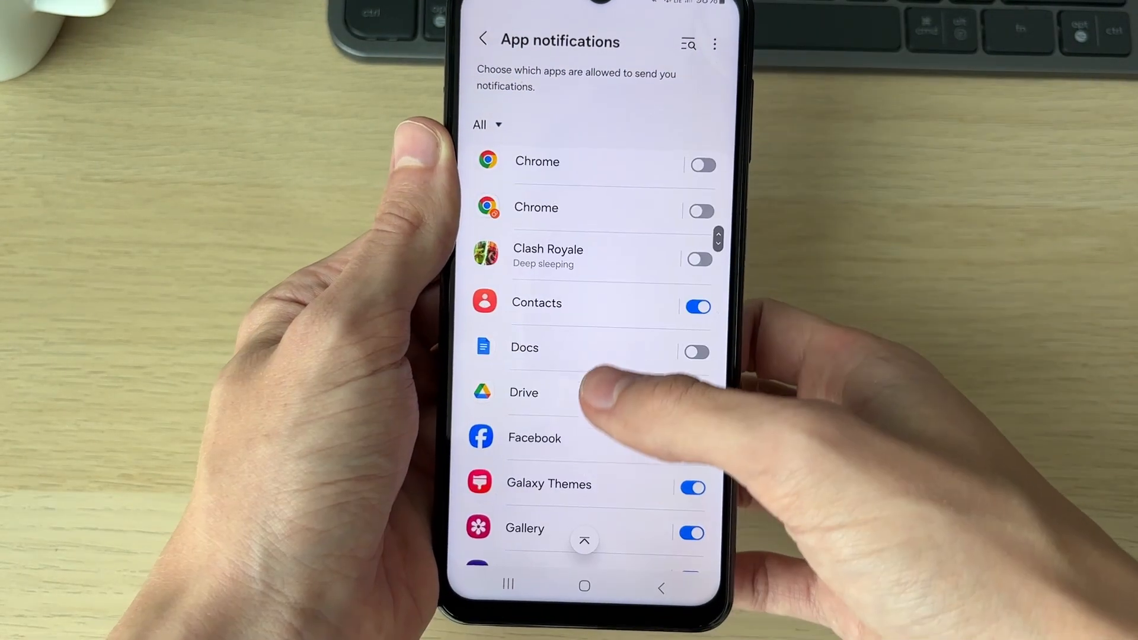
left_click(535, 437)
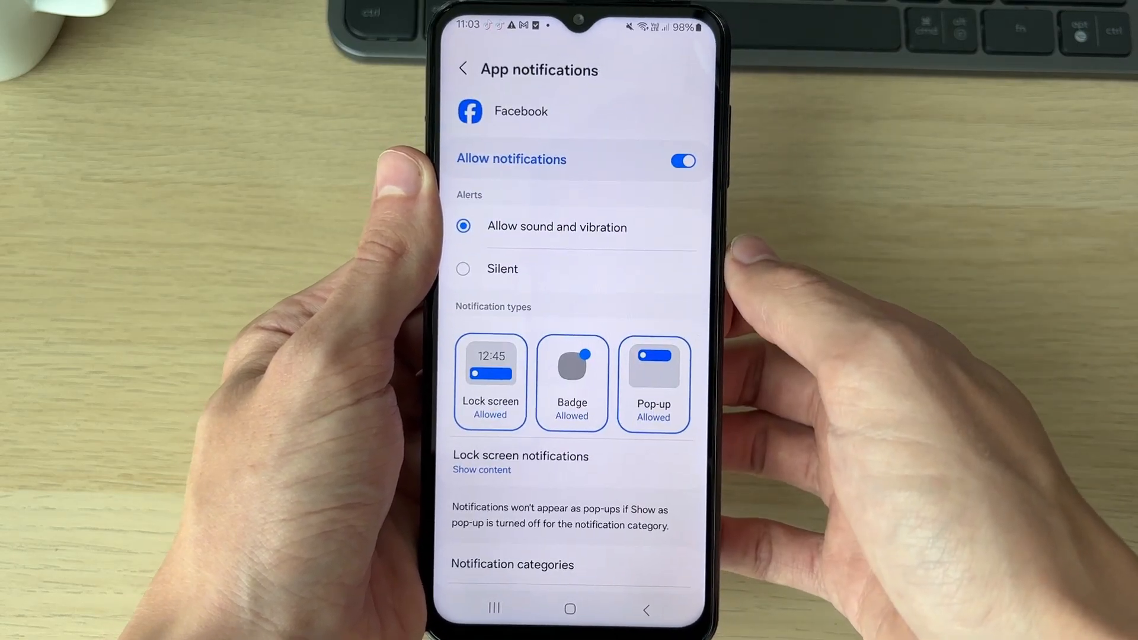